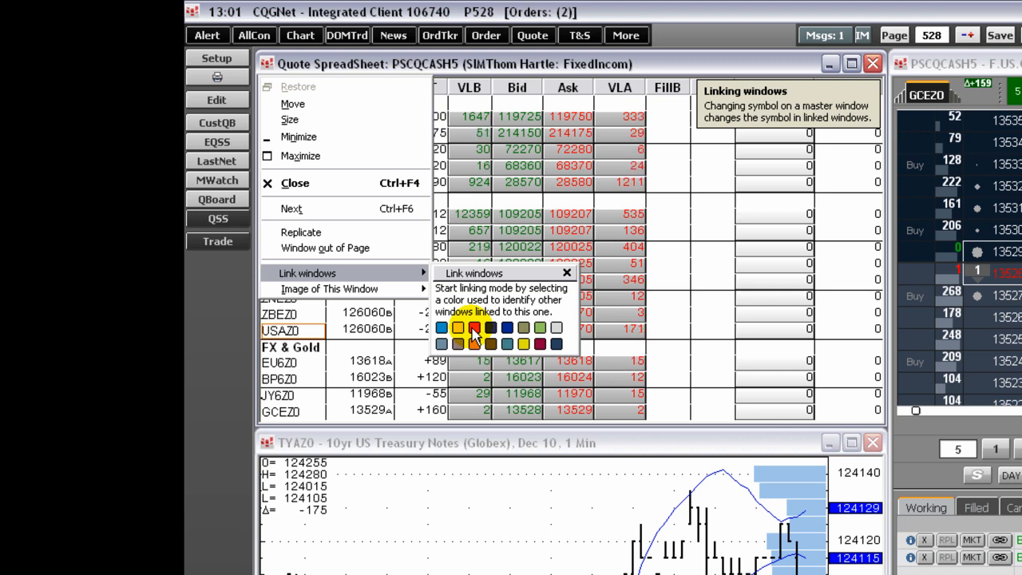
# Assign the yellow link colour to the quote spreadsheet via Link windows.
pyautogui.click(456, 327)
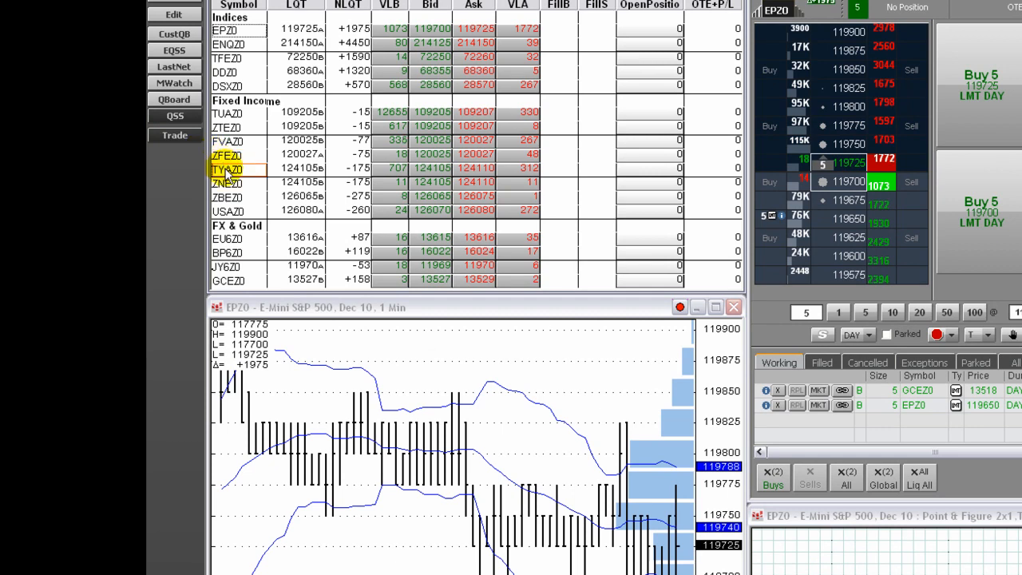
# Select the TYAZ0 row so the linked chart and DOMTrader switch to 10-year Treasury Notes.
pyautogui.click(227, 167)
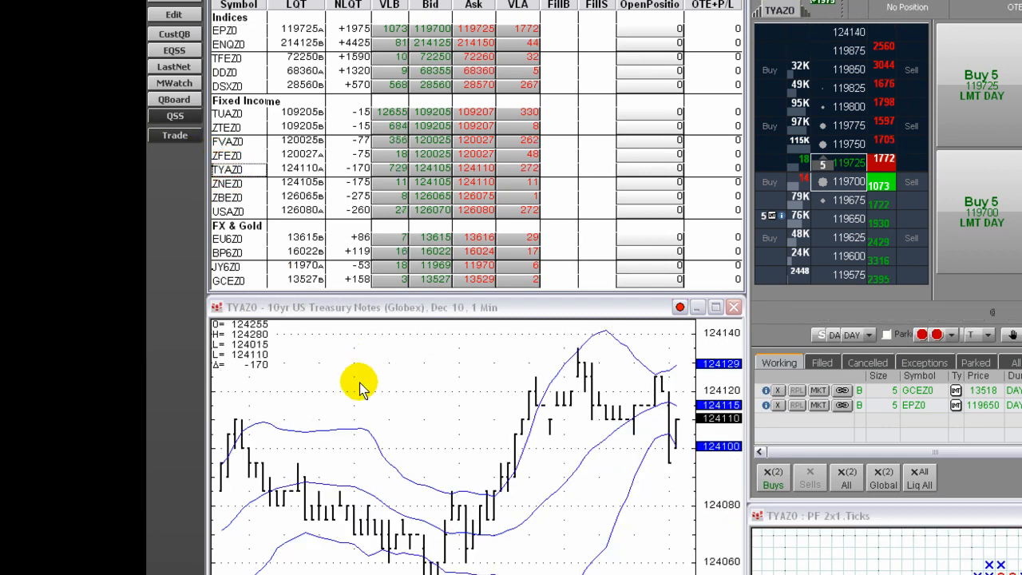